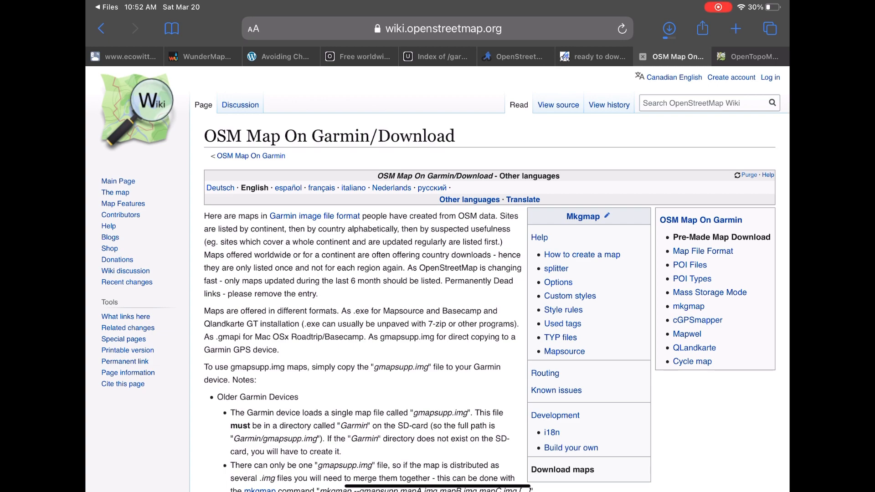
# - Set the extract format to Garmin OSM (UTF-8)
pyautogui.scroll(-3)
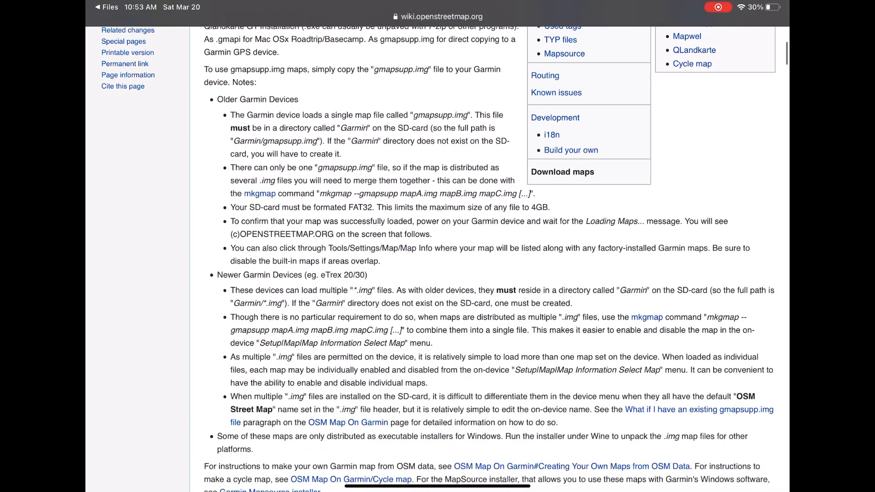
pyautogui.scroll(-3)
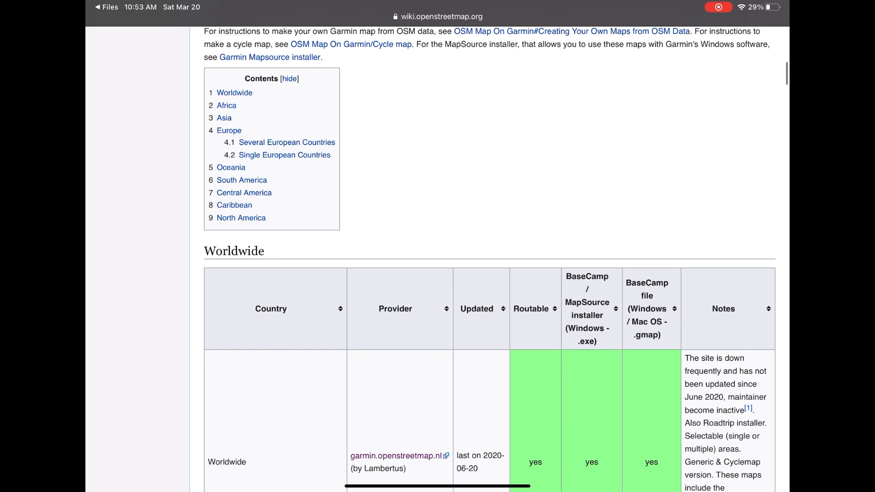
pyautogui.scroll(-3)
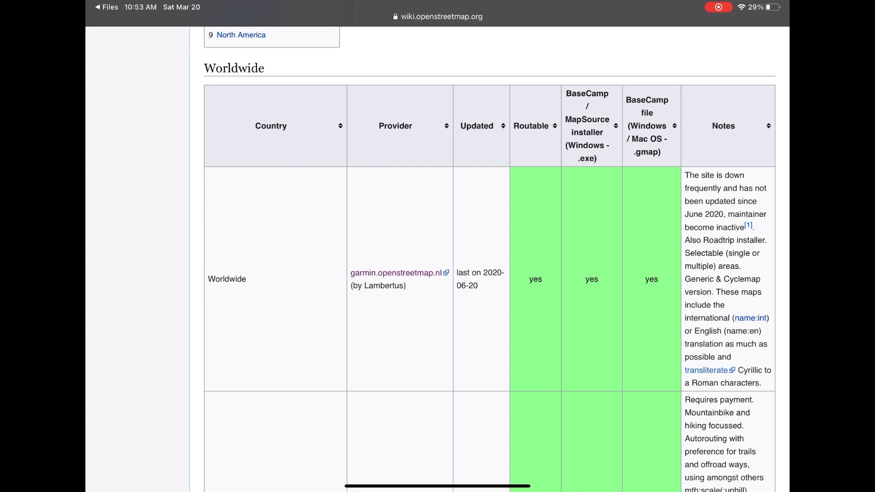
pyautogui.scroll(-3)
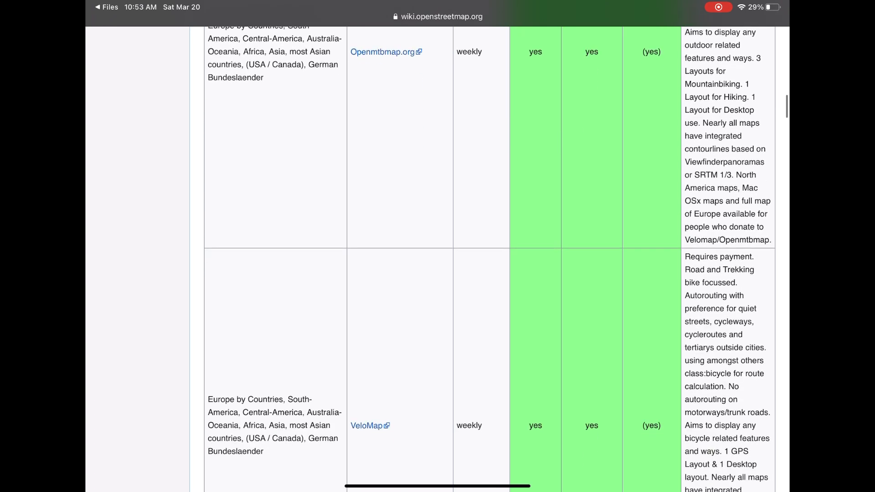
pyautogui.scroll(-3)
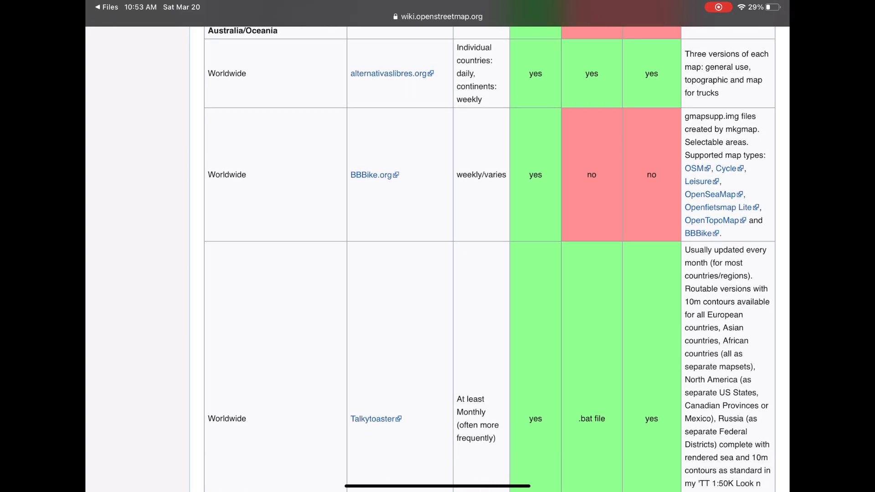
pyautogui.scroll(-3)
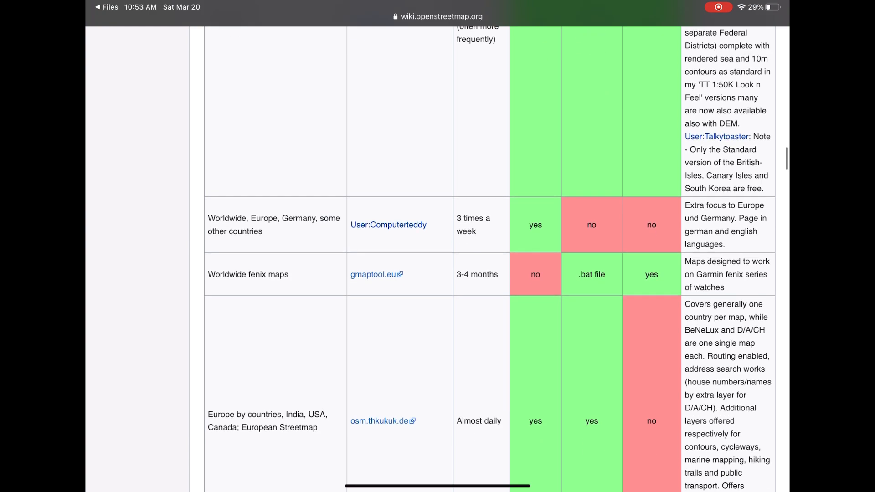
pyautogui.scroll(-3)
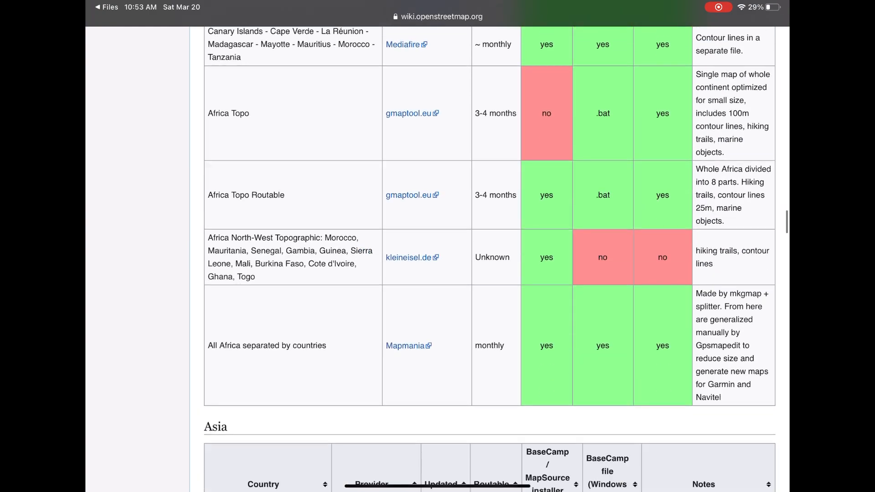
pyautogui.scroll(-3)
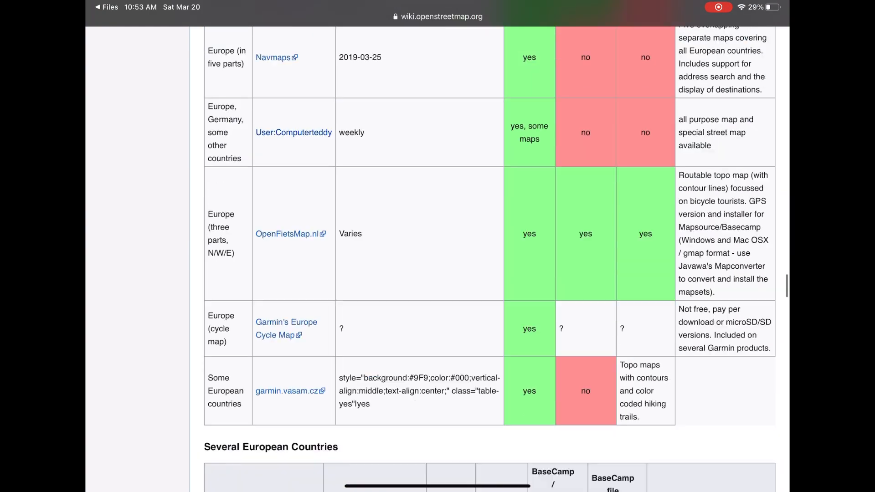
pyautogui.scroll(-3)
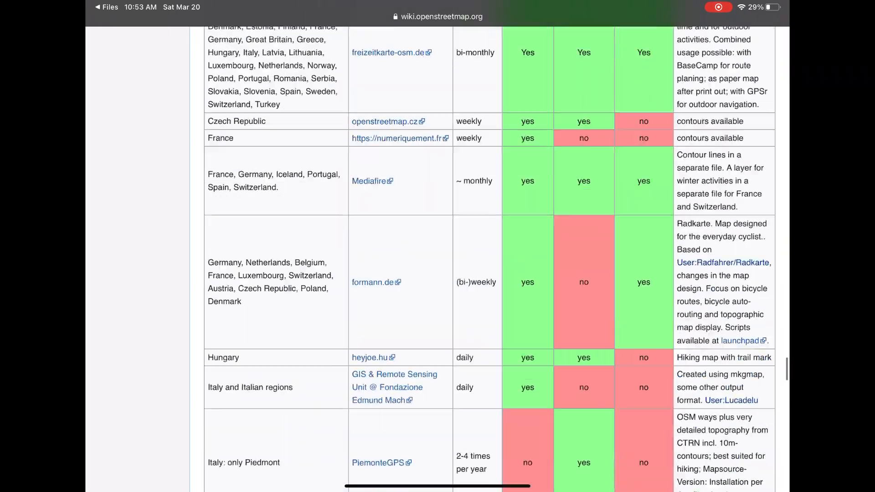
pyautogui.scroll(-3)
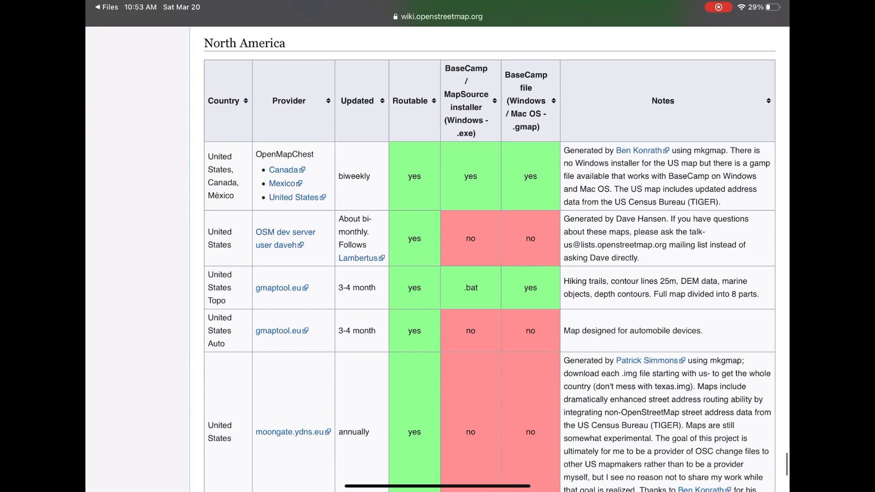
pyautogui.scroll(-3)
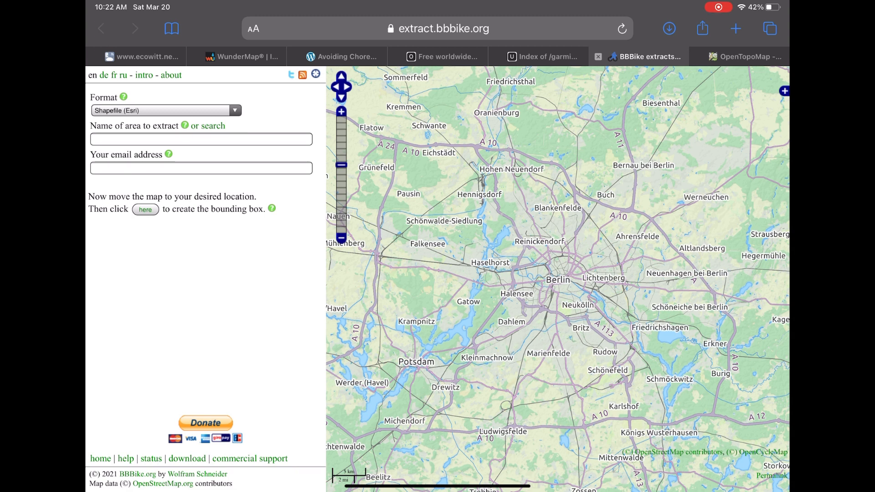
pyautogui.click(165, 110)
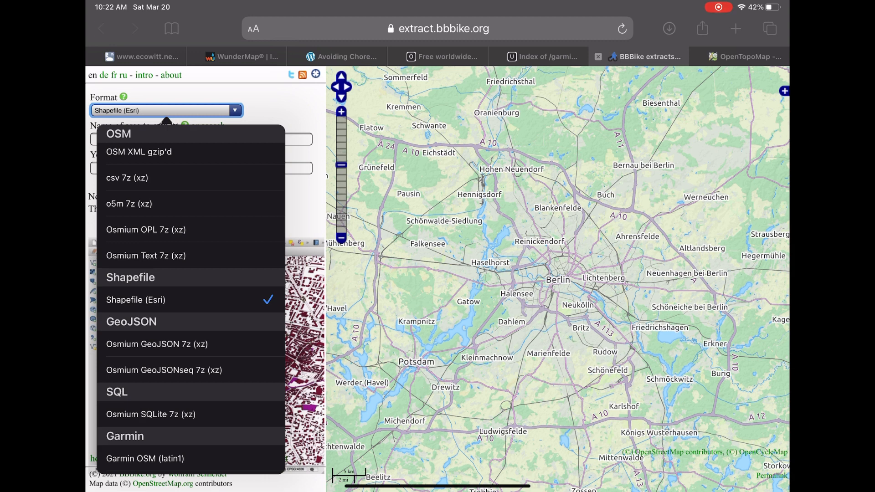
pyautogui.scroll(-3)
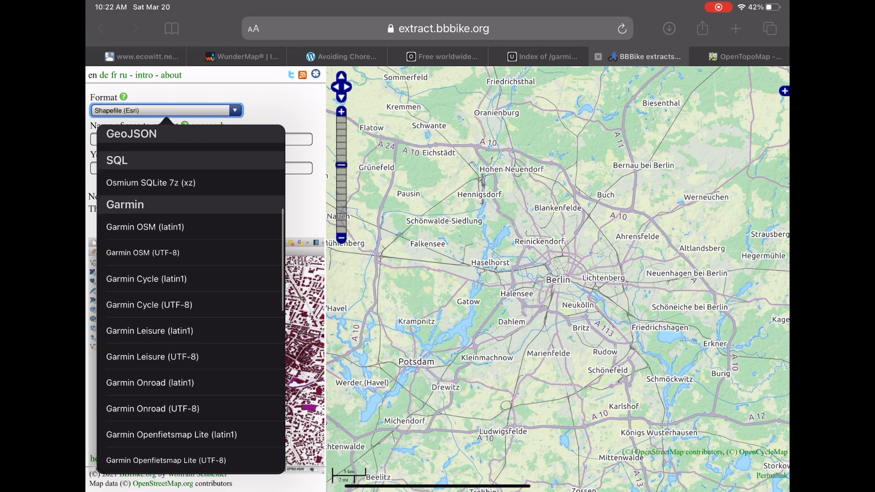
pyautogui.click(142, 252)
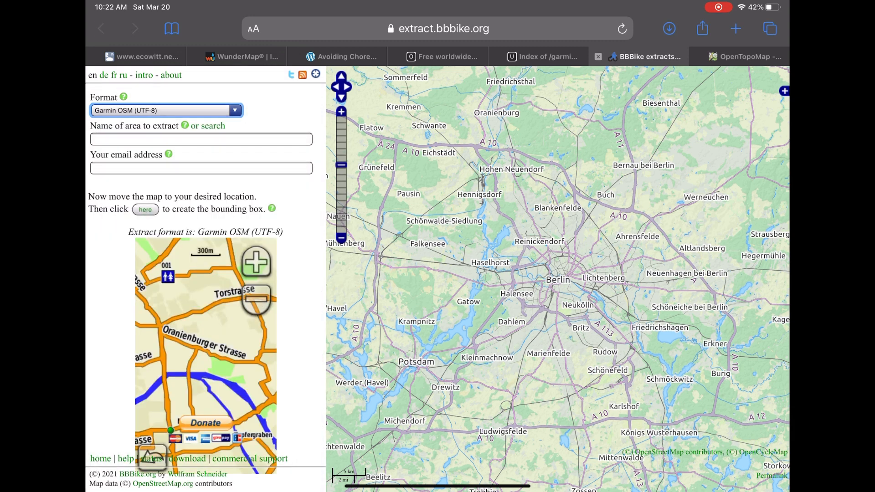
# - Enter 'Nova Scotia' as the area name and choose Nova Scotia, Canada from the results
pyautogui.click(201, 139)
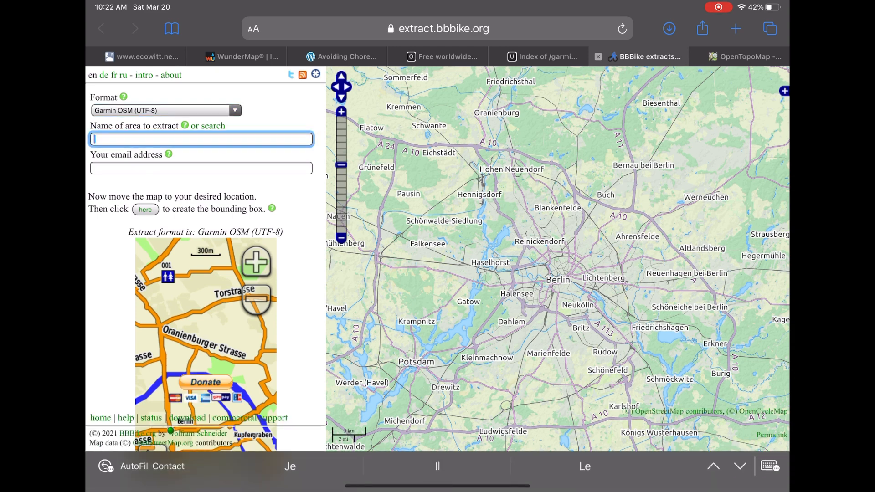
pyautogui.write('Nova Scotia')
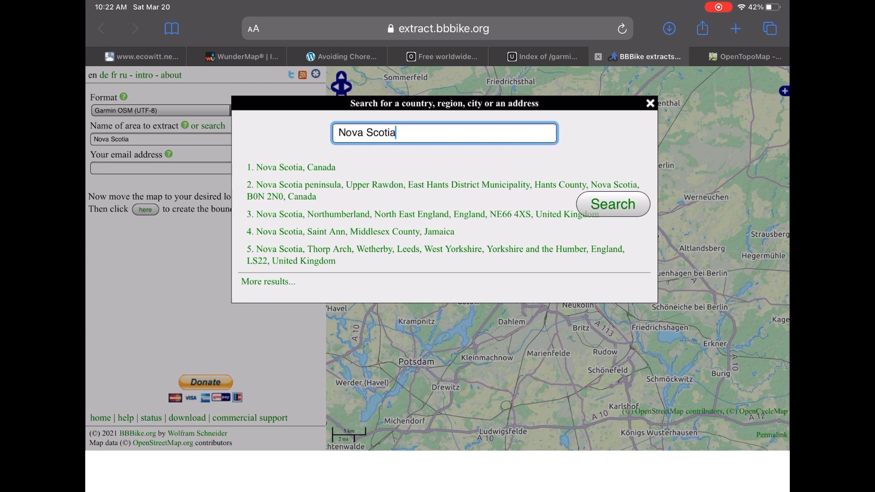
pyautogui.click(295, 168)
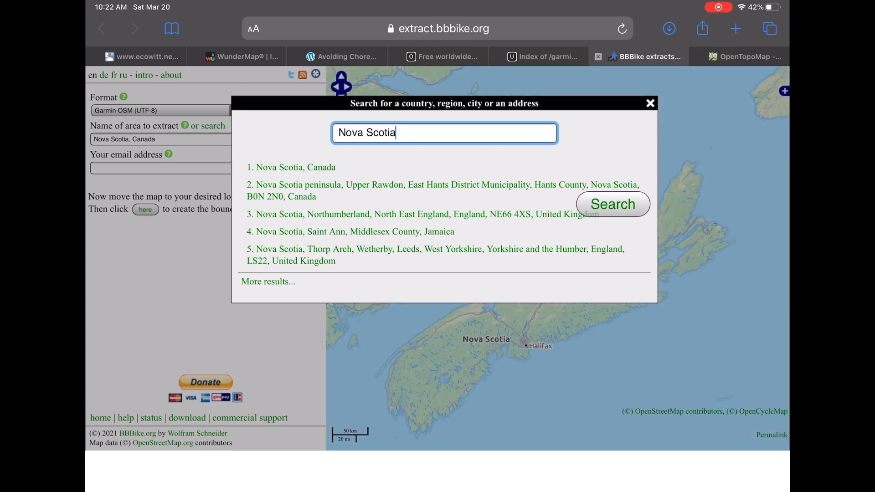
pyautogui.click(296, 166)
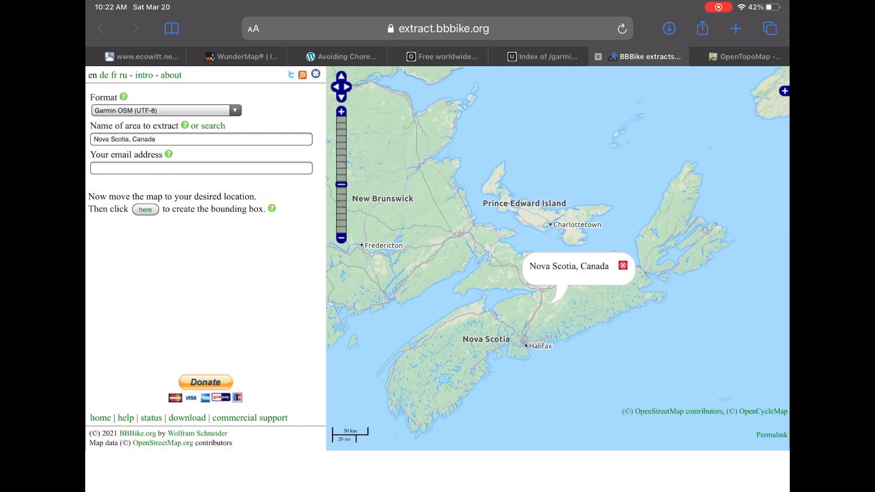
# - Draw and enlarge a bounding box around Nova Scotia, then submit the 299,450 sq km extract
pyautogui.click(144, 209)
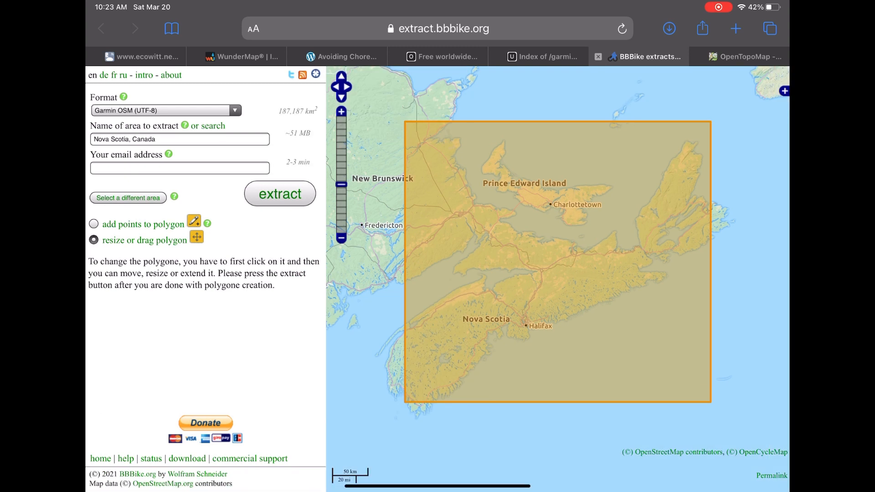
pyautogui.click(557, 261)
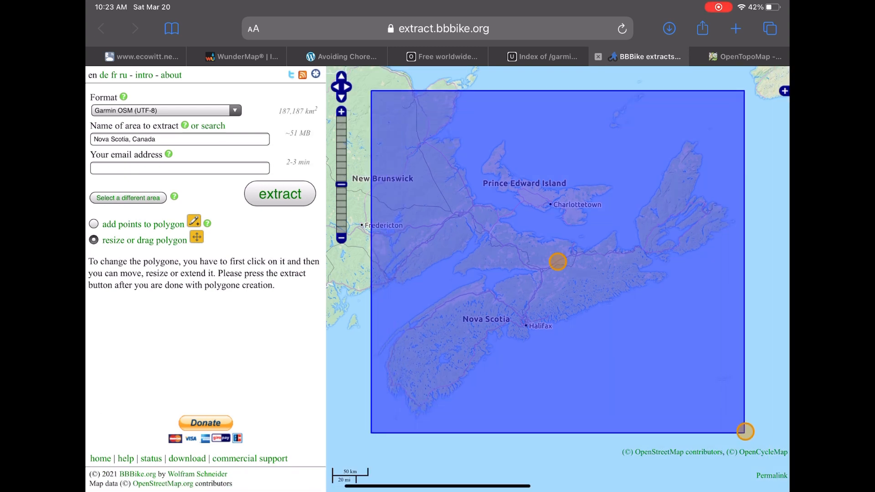
pyautogui.moveTo(744, 431); pyautogui.dragTo(753, 441)
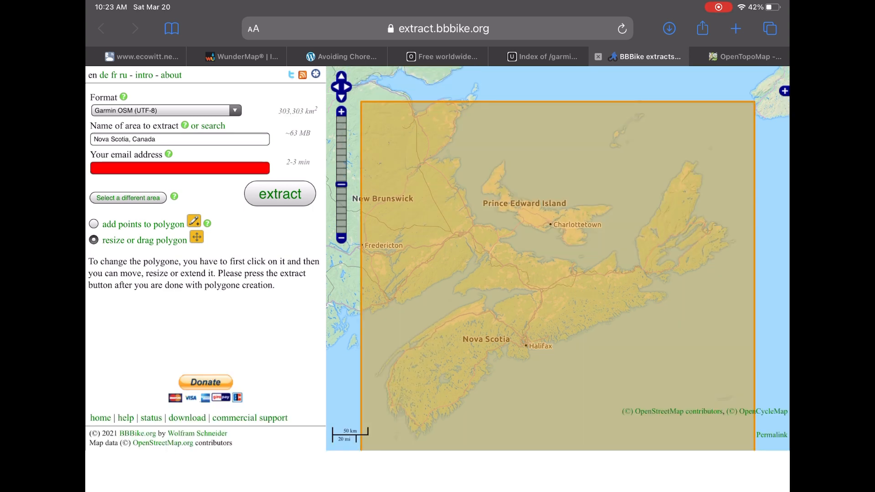
pyautogui.click(280, 193)
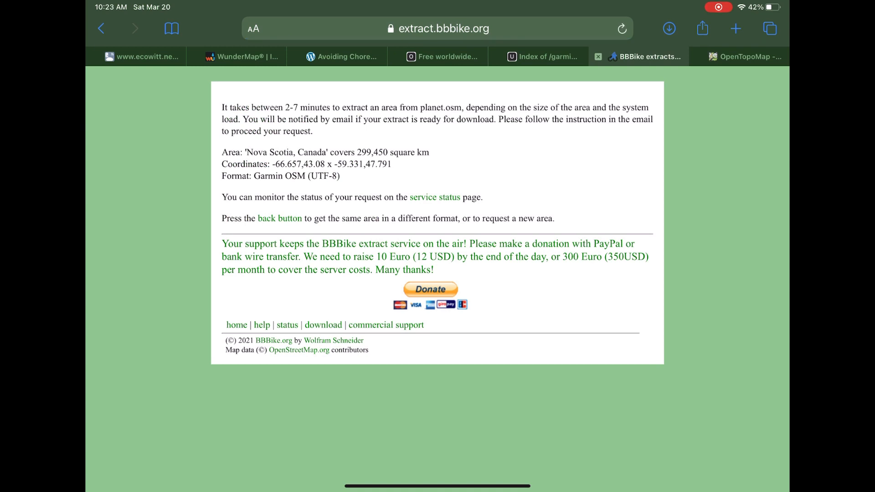
# - Follow the emailed link and download the ready 54.3 MB Nova Scotia, Canada extract
pyautogui.click(435, 197)
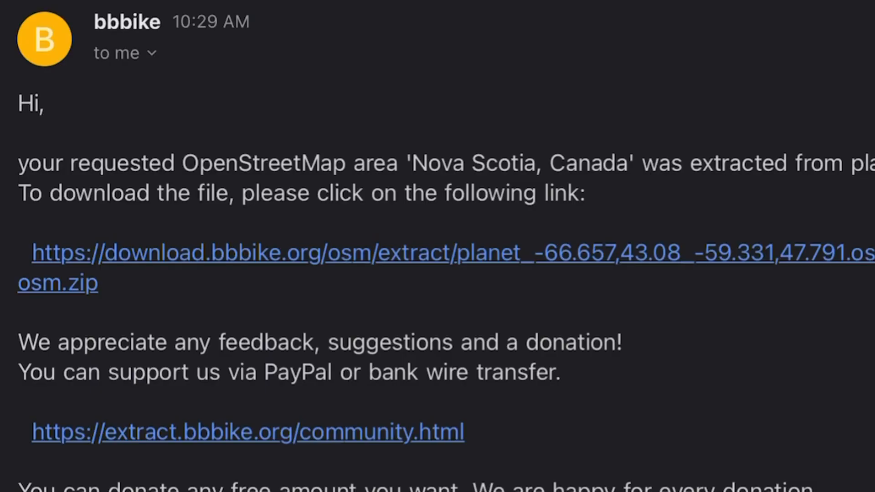
pyautogui.click(447, 252)
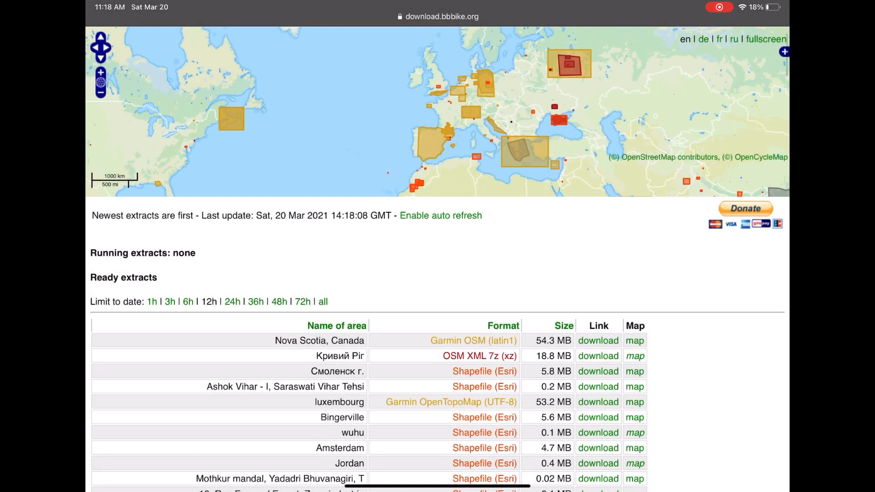
pyautogui.click(598, 340)
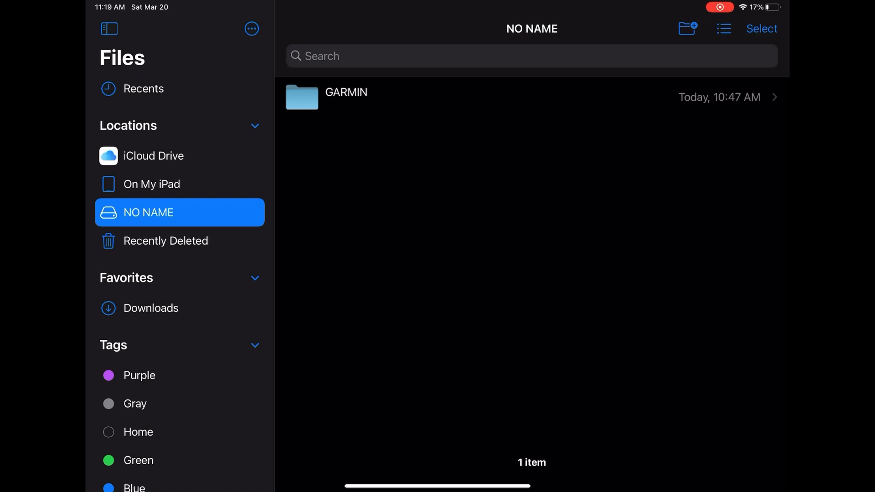
# - Open the downloaded planet_…garmin-osm-latin1 folder showing the 67.9 MB gmapsupp.img
pyautogui.click(150, 307)
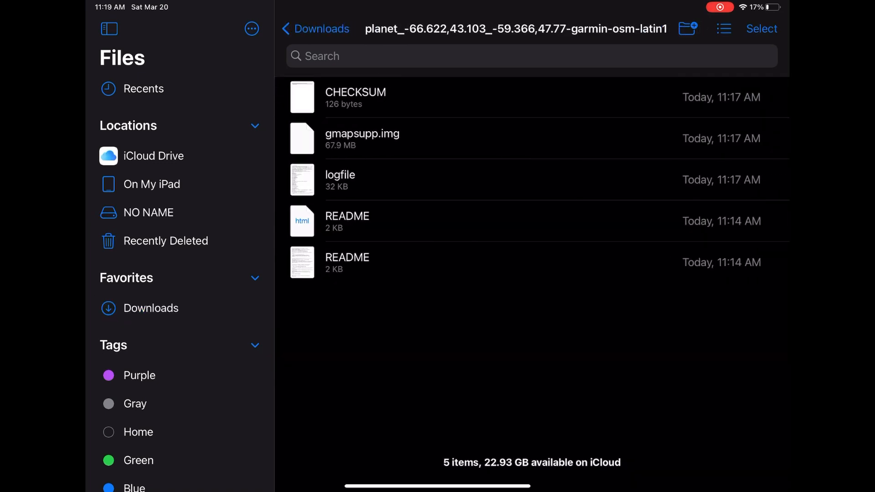
pyautogui.scroll(-3)
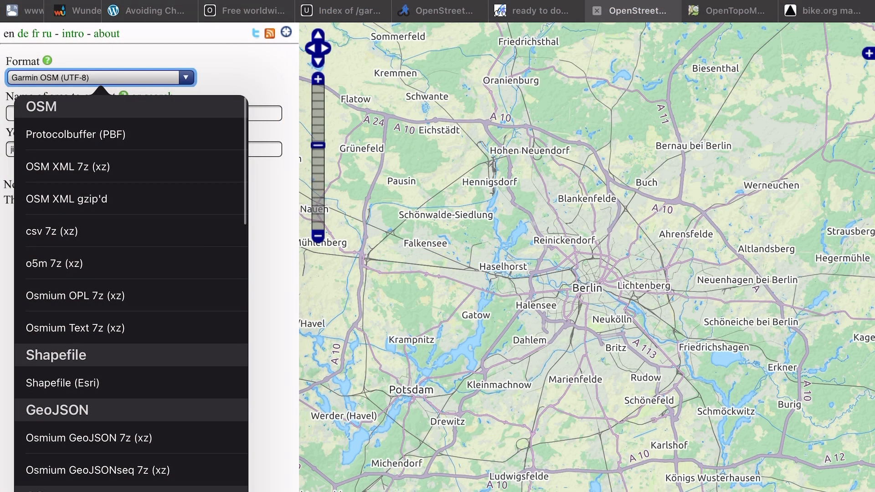
pyautogui.scroll(-3)
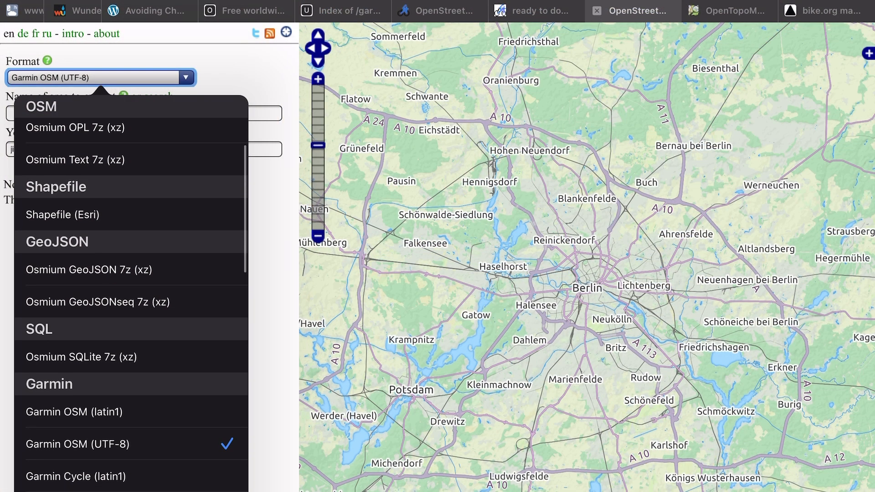
pyautogui.scroll(-3)
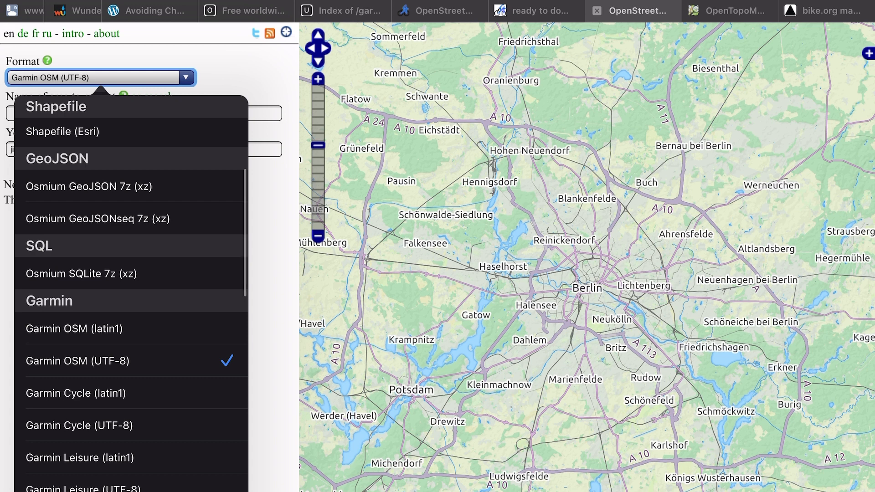